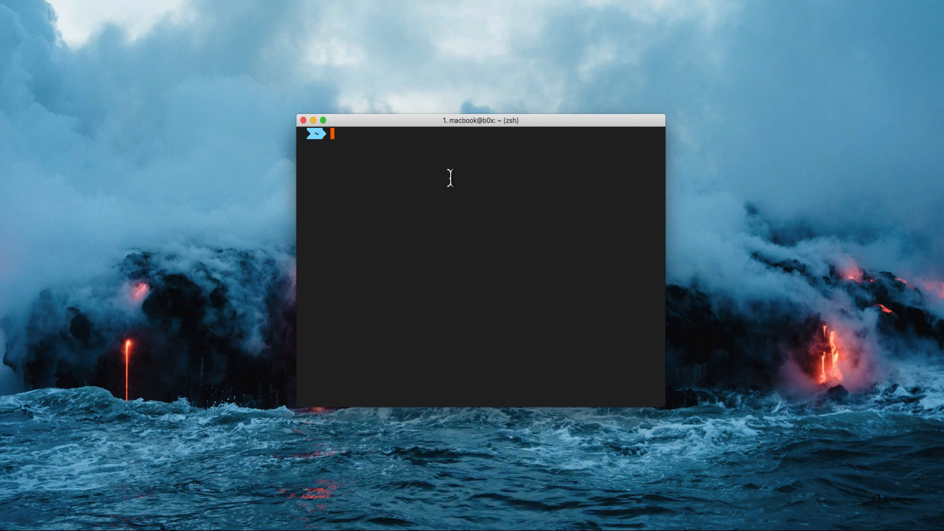
Enter the Homebrew command 'brew install mongodb' at the zsh prompt
{"action": "type", "text": "brew in"}
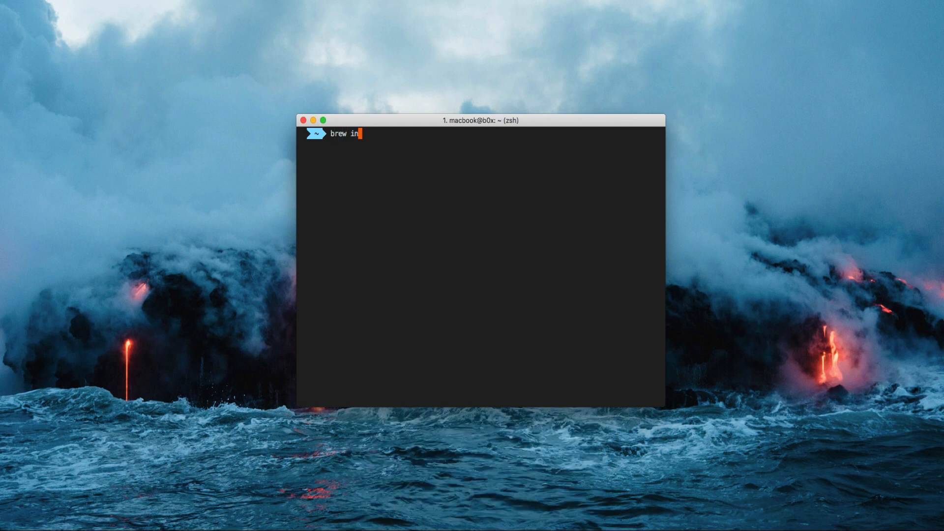
{"action": "type", "text": "stall mongodb"}
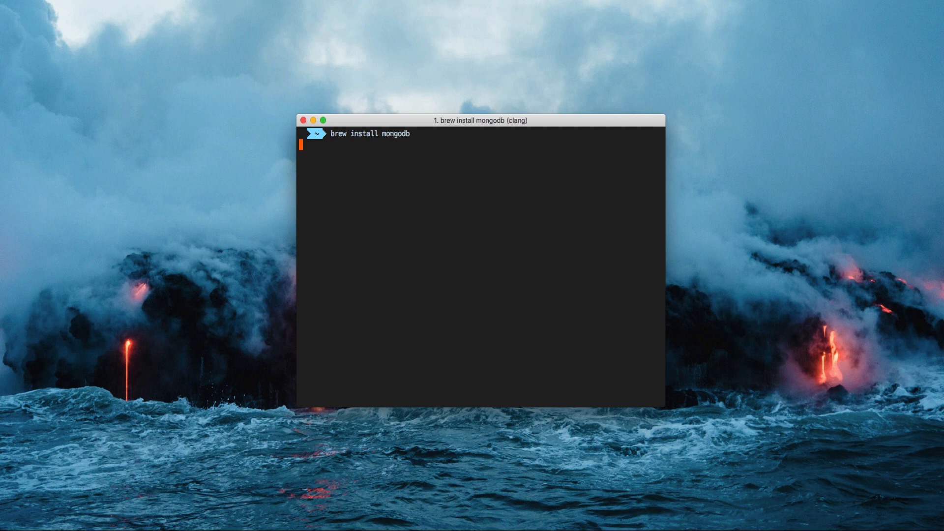
Run the install and let Homebrew finish installing MongoDB 3.6.4
{"action": "key", "text": "Return"}
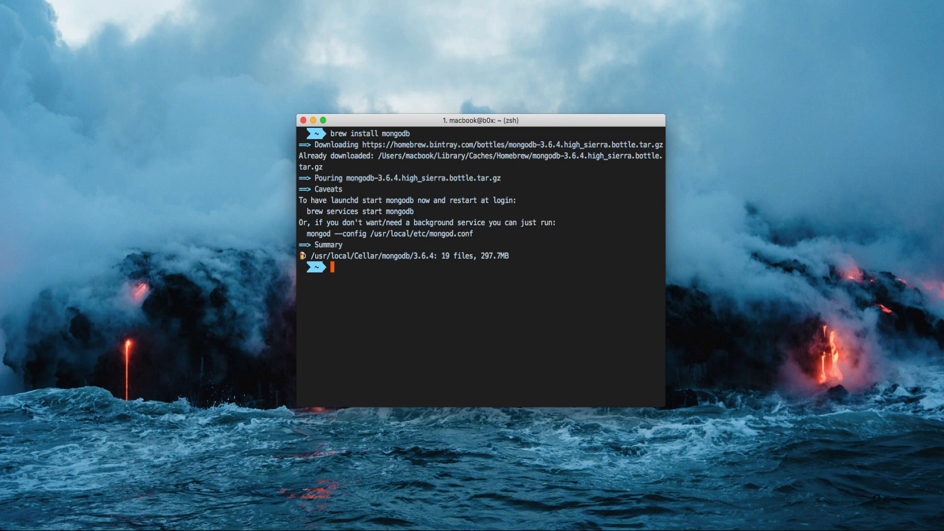
{"action": "mouse_move", "coordinate": [480, 327]}
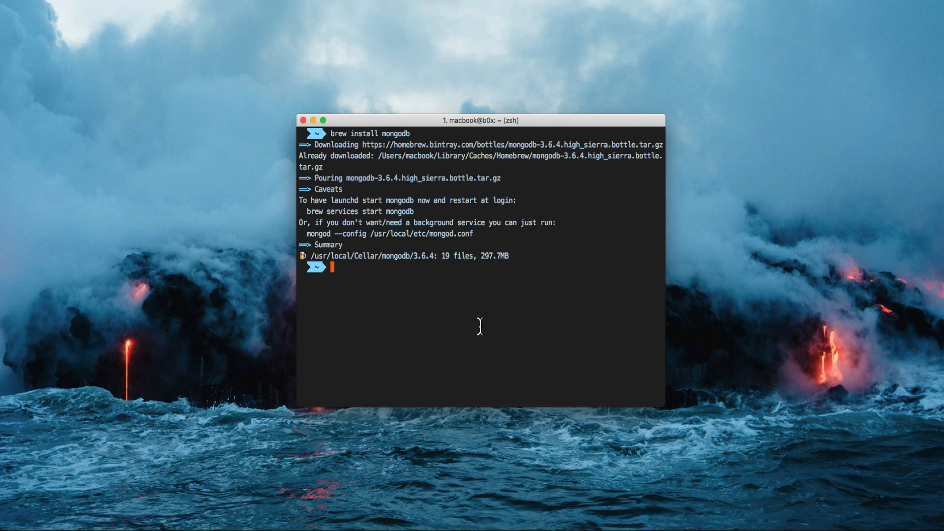
{"action": "mouse_move", "coordinate": [346, 214]}
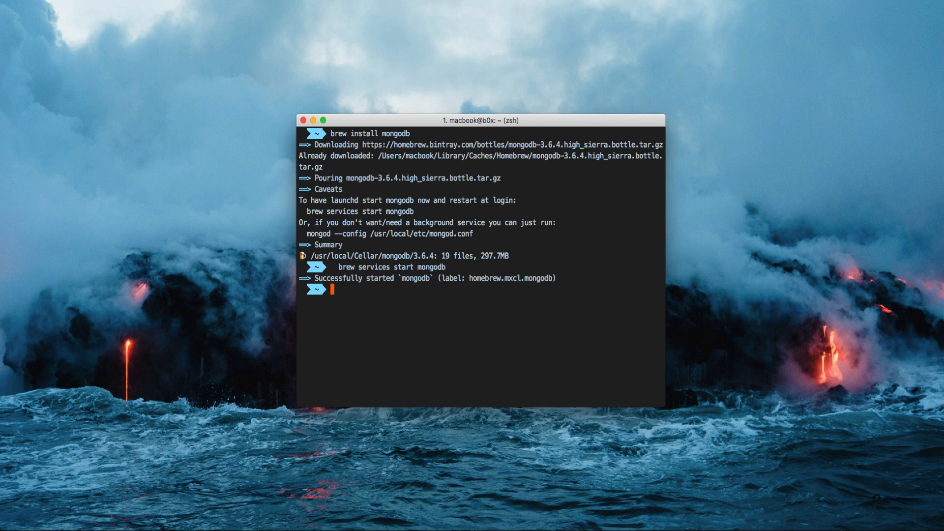
Clear the terminal output with Cmd+K after starting the MongoDB service
{"action": "key", "text": "cmd+k"}
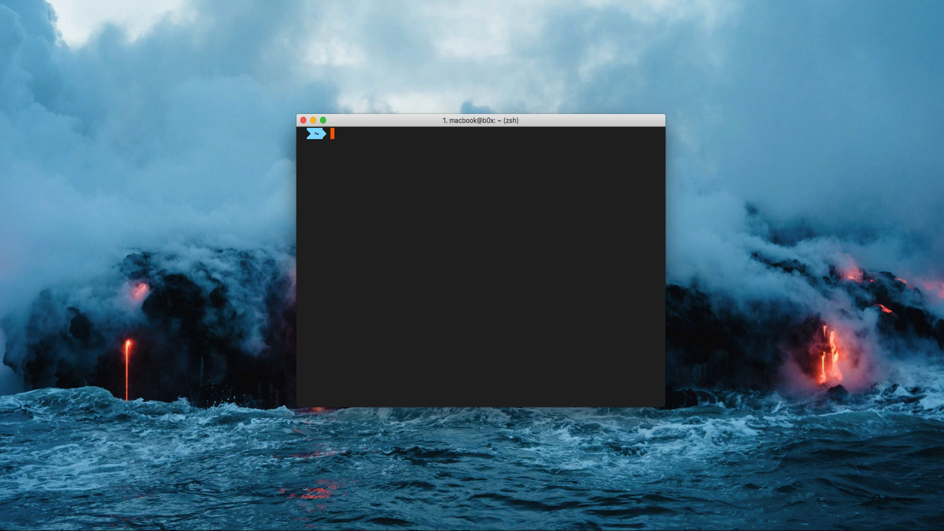
Launch the mongo shell and enter 'show dbs' at its prompt
{"action": "type", "text": "mongo"}
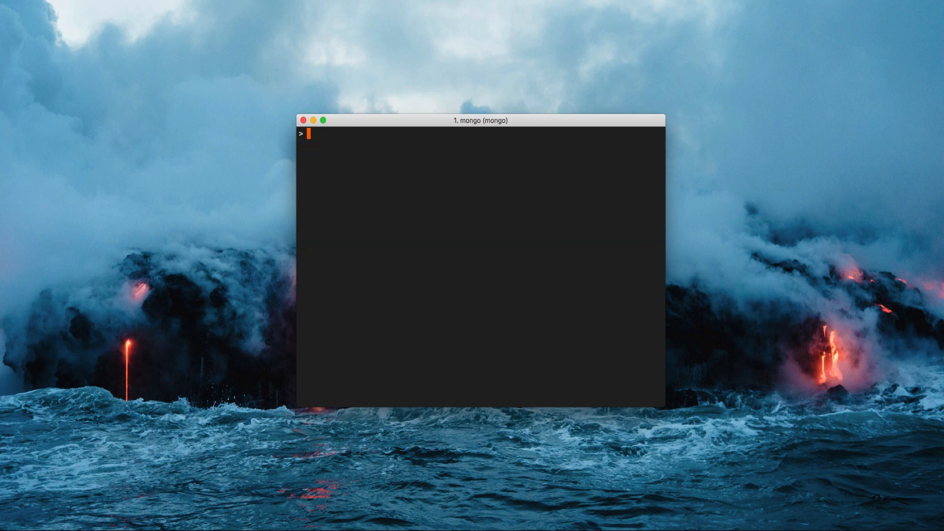
{"action": "type", "text": "show dbs"}
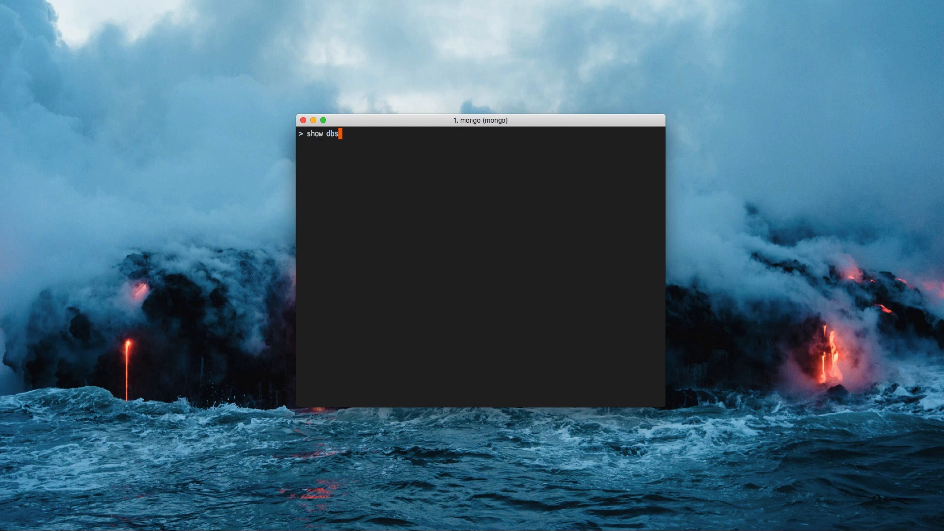